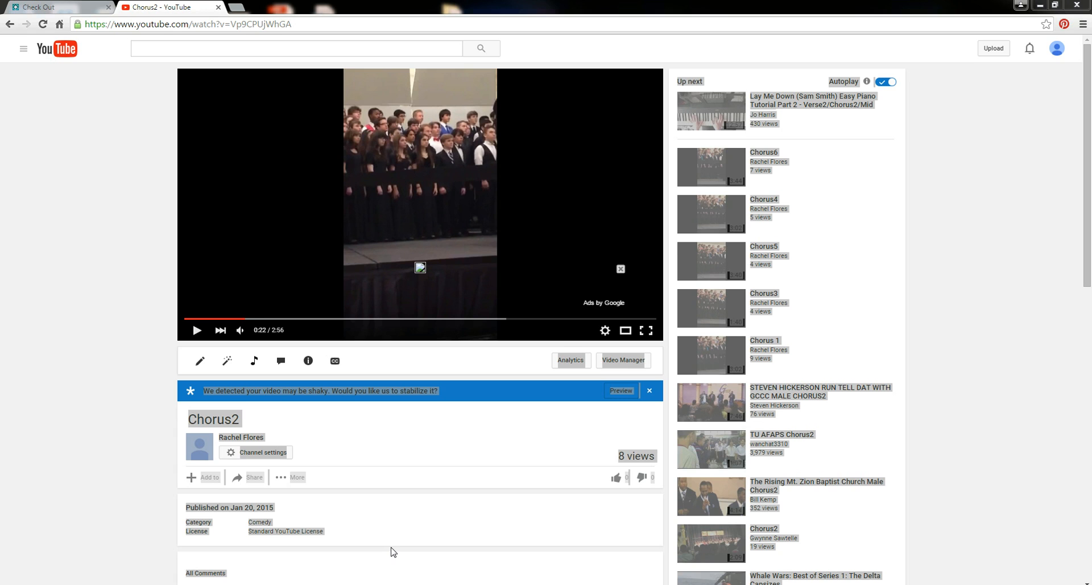
{"action": "mouse_move", "coordinate": [211, 562]}
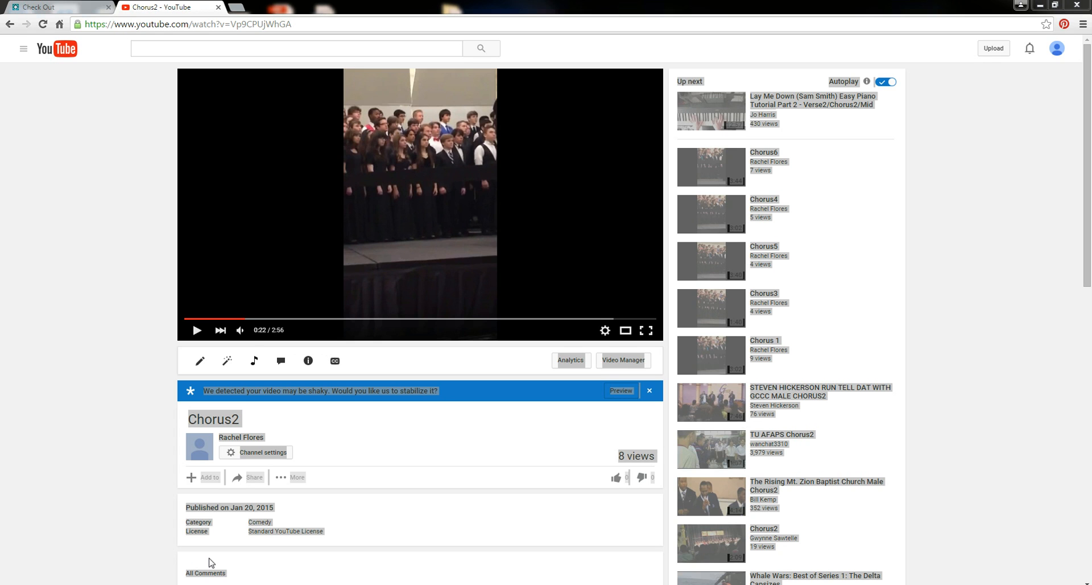
{"action": "mouse_move", "coordinate": [86, 74]}
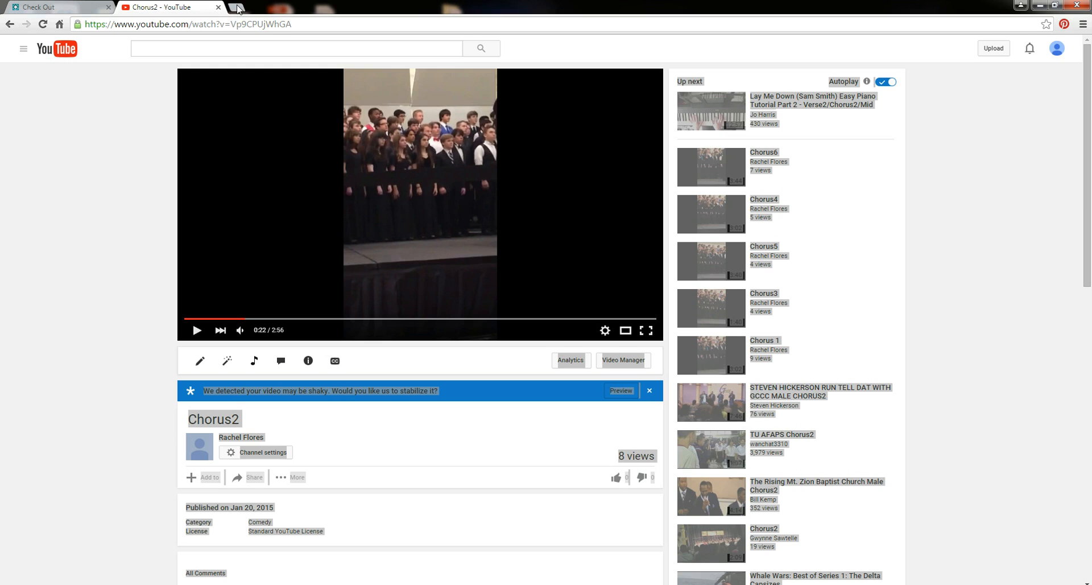
{"action": "left_click", "coordinate": [237, 7]}
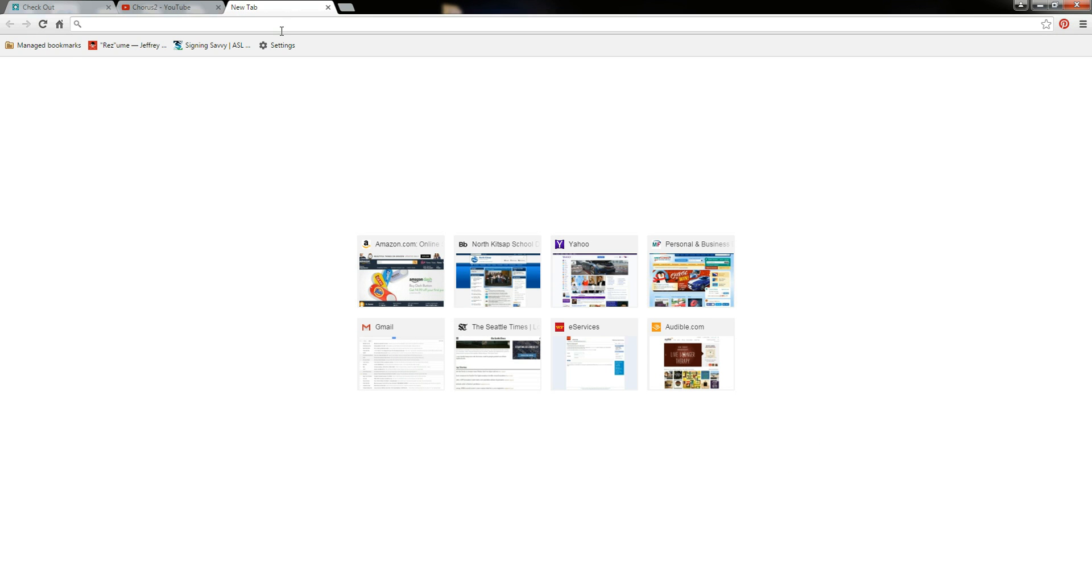
{"action": "type", "text": "www.amazon.com"}
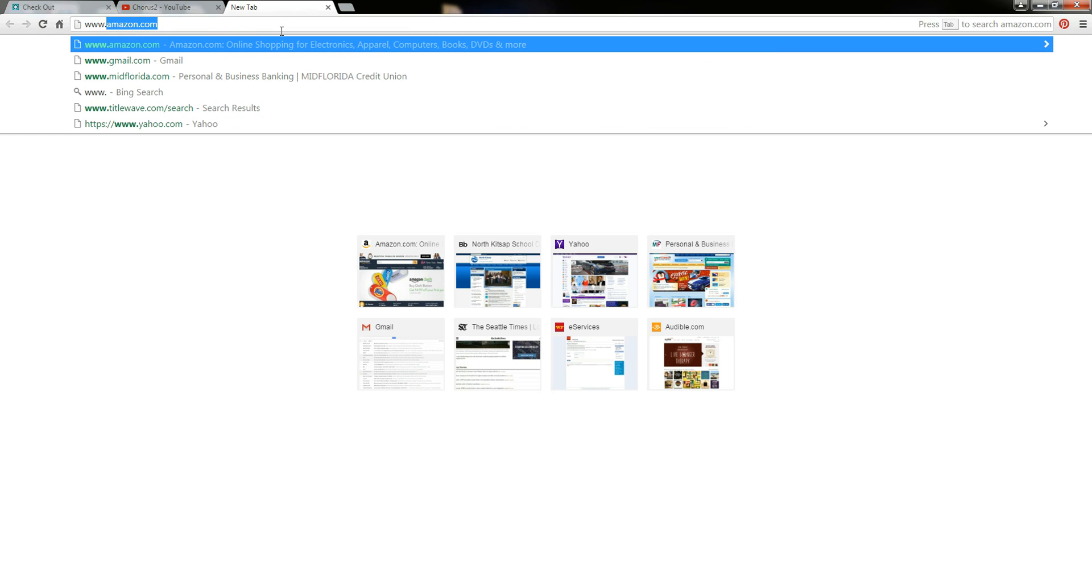
{"action": "type", "text": "www.keepvid"}
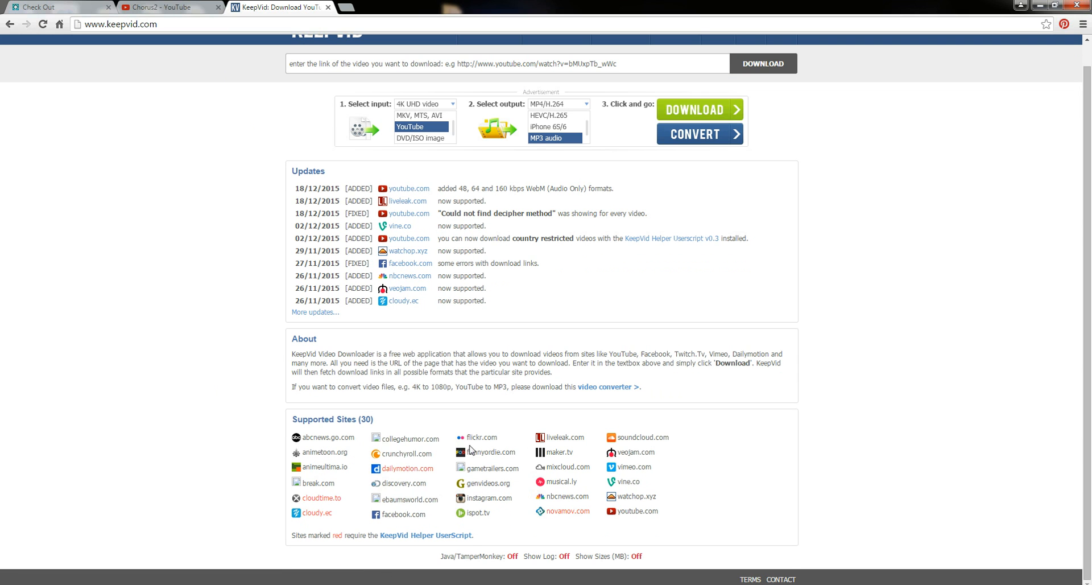
{"action": "mouse_move", "coordinate": [561, 514]}
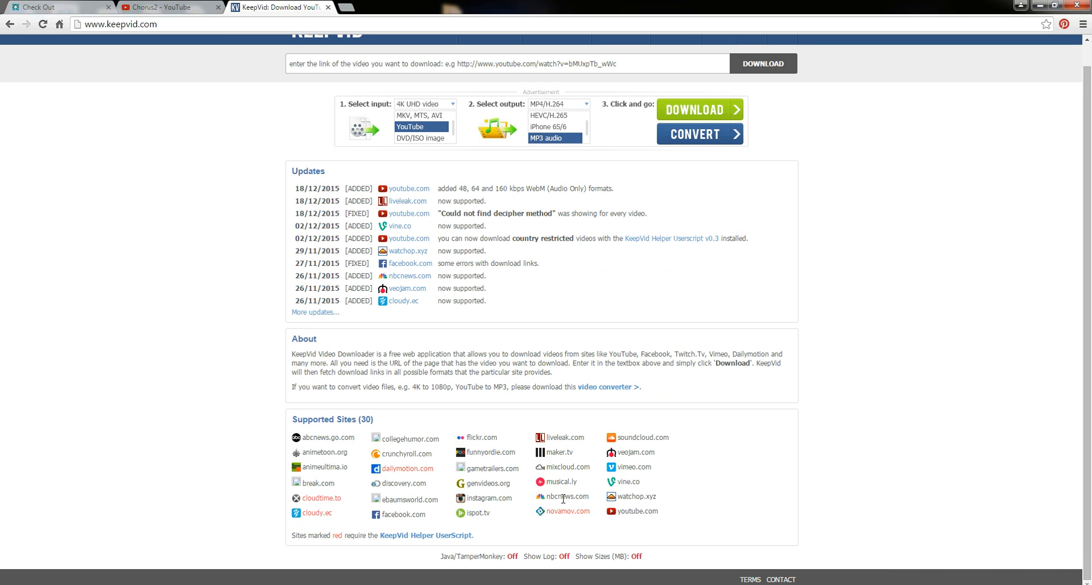
{"action": "mouse_move", "coordinate": [646, 466]}
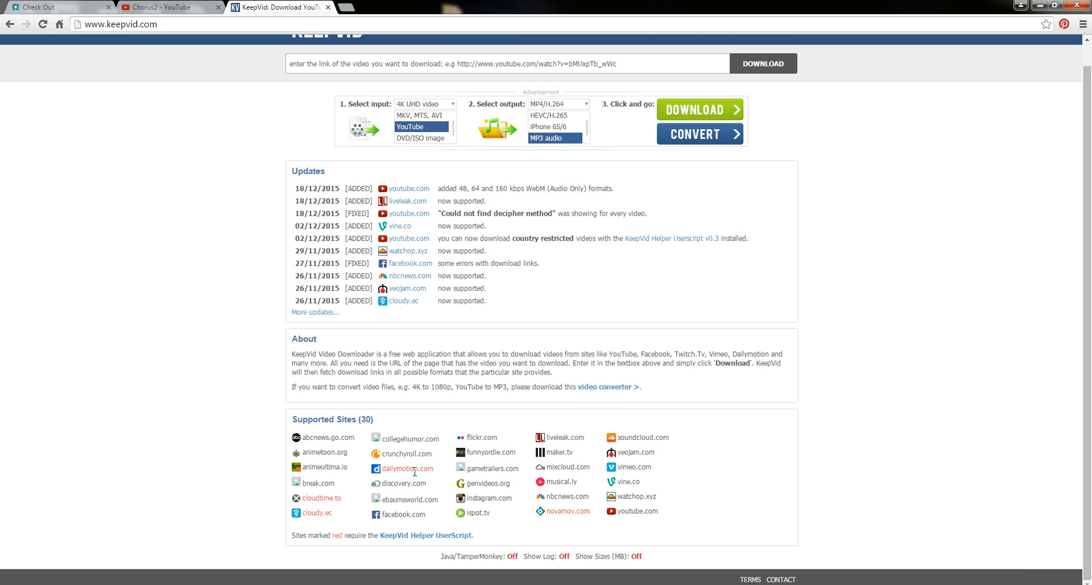
{"action": "mouse_move", "coordinate": [409, 485]}
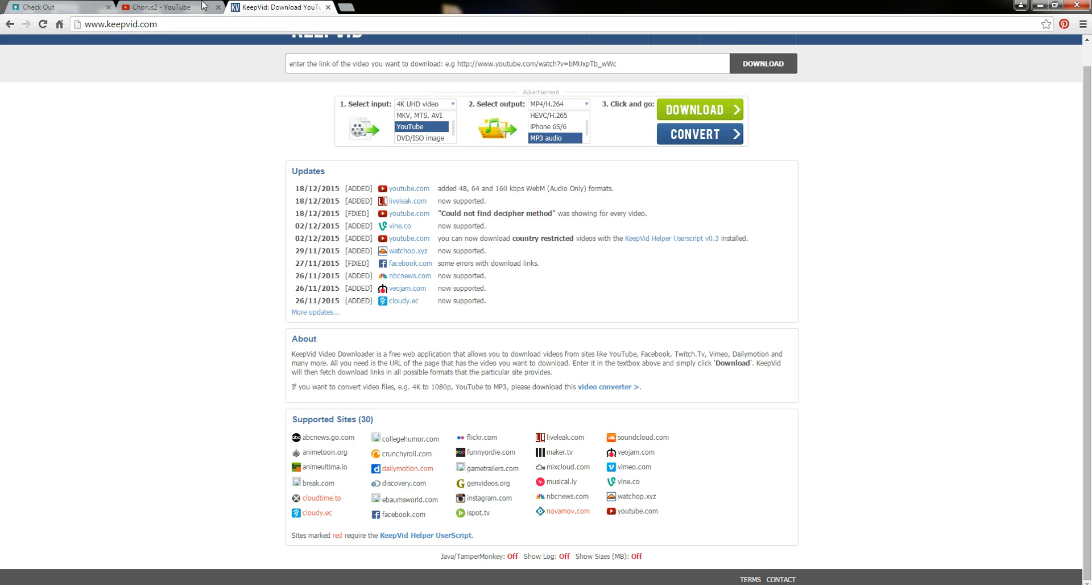
{"action": "left_click", "coordinate": [167, 7]}
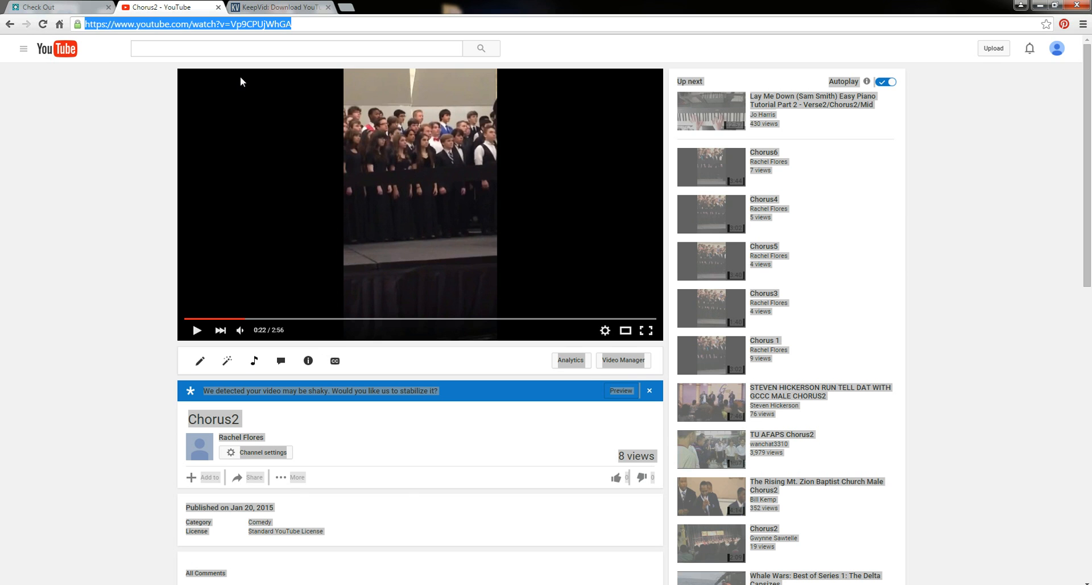
{"action": "left_click", "coordinate": [279, 7]}
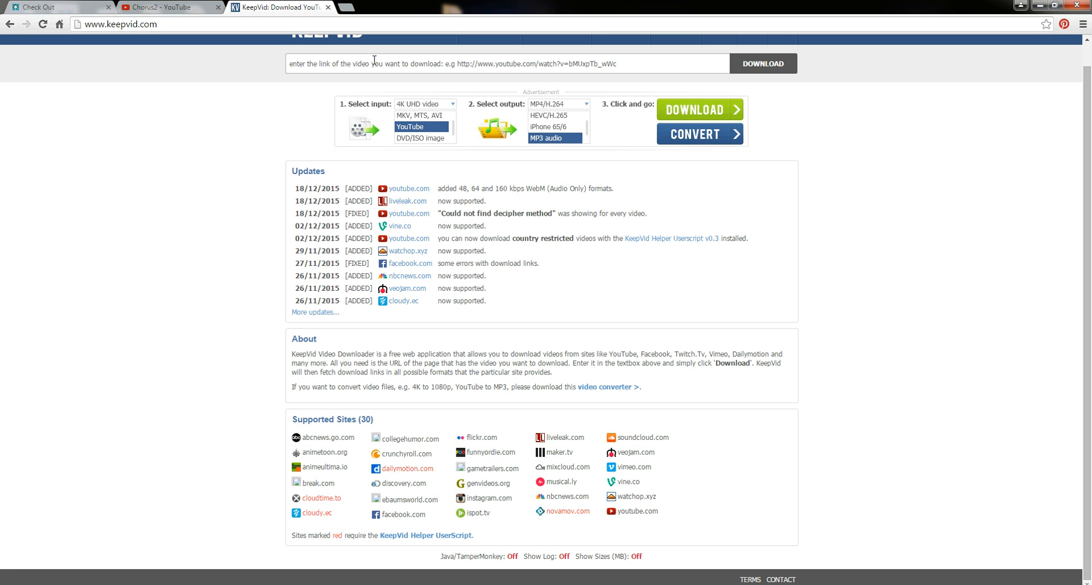
{"action": "type", "text": "https://www.youtube.com/watch?v=Vp9CPUjWhGA"}
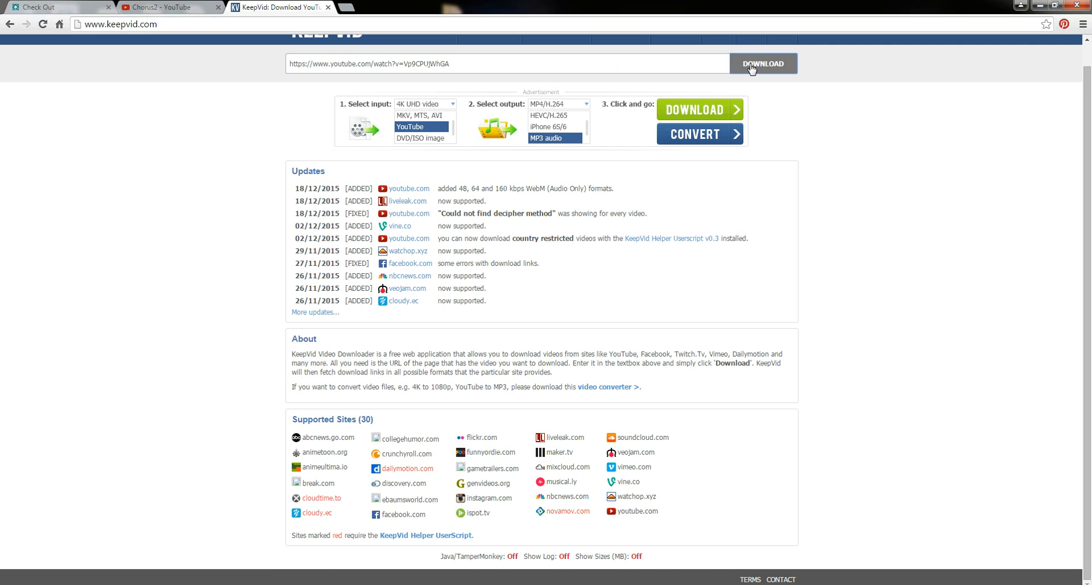
- Fetch Chorus2's MP4, M4A, FLV, 3GP, WEBM and MP3 download options
{"action": "left_click", "coordinate": [763, 63]}
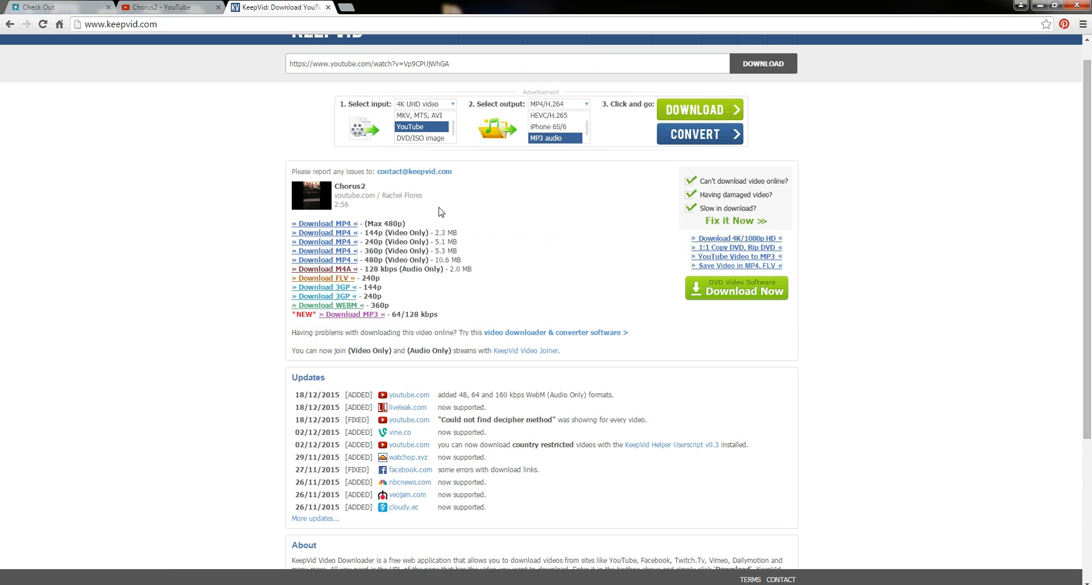
{"action": "mouse_move", "coordinate": [381, 221]}
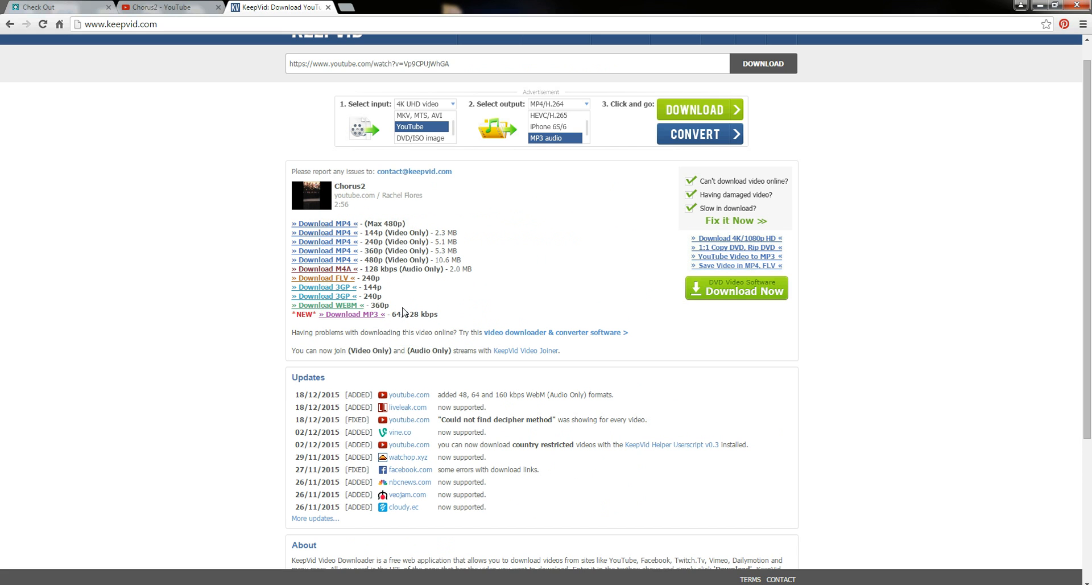
{"action": "left_click", "coordinate": [321, 223]}
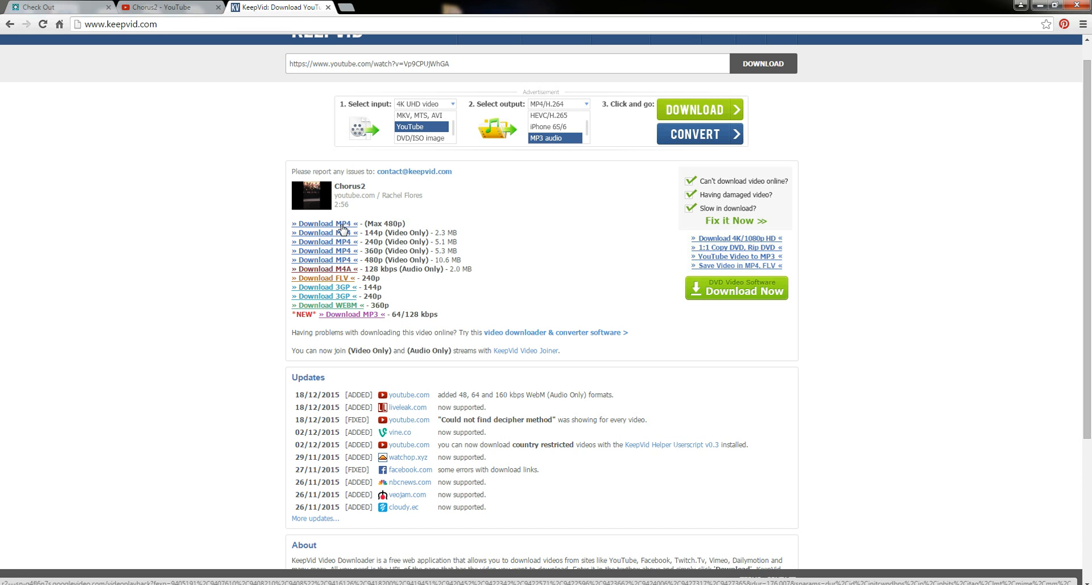
{"action": "mouse_move", "coordinate": [341, 230]}
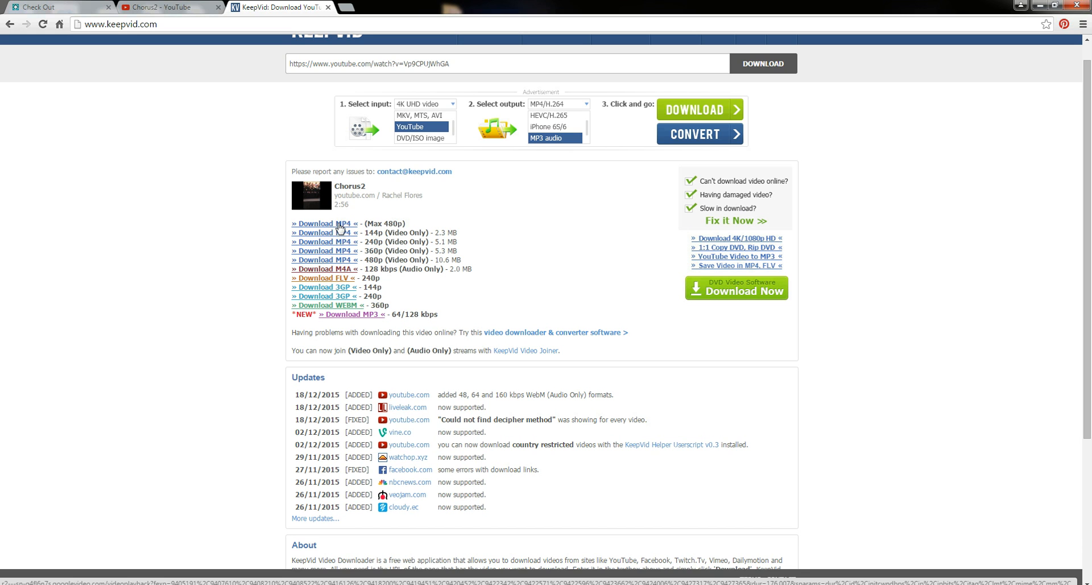
- Download Chorus2 as a 480p MP4 and play Chorus2 (3).mp4 from the downloads
{"action": "left_click", "coordinate": [323, 223]}
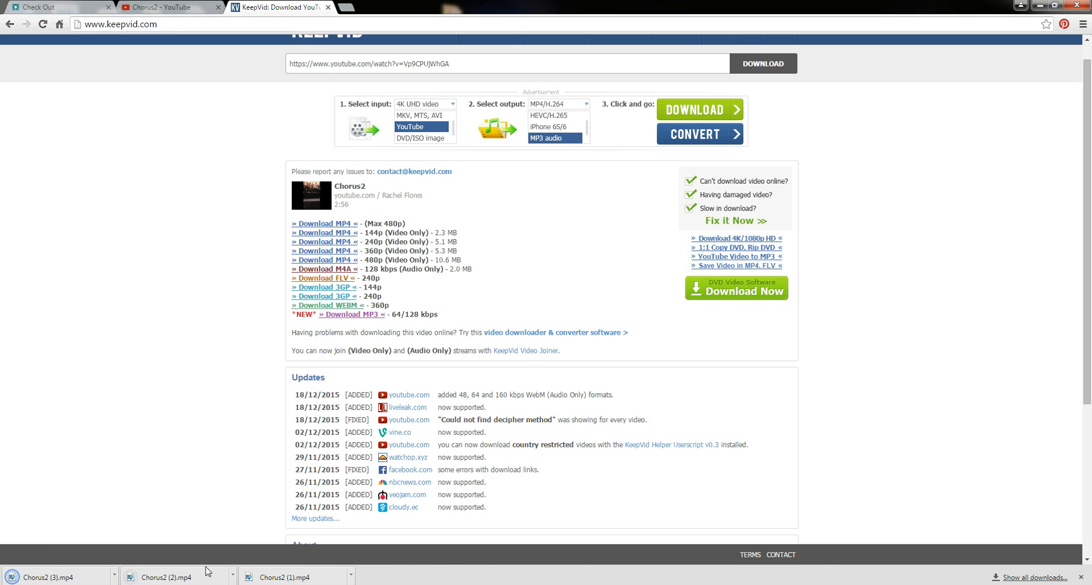
{"action": "mouse_move", "coordinate": [55, 576]}
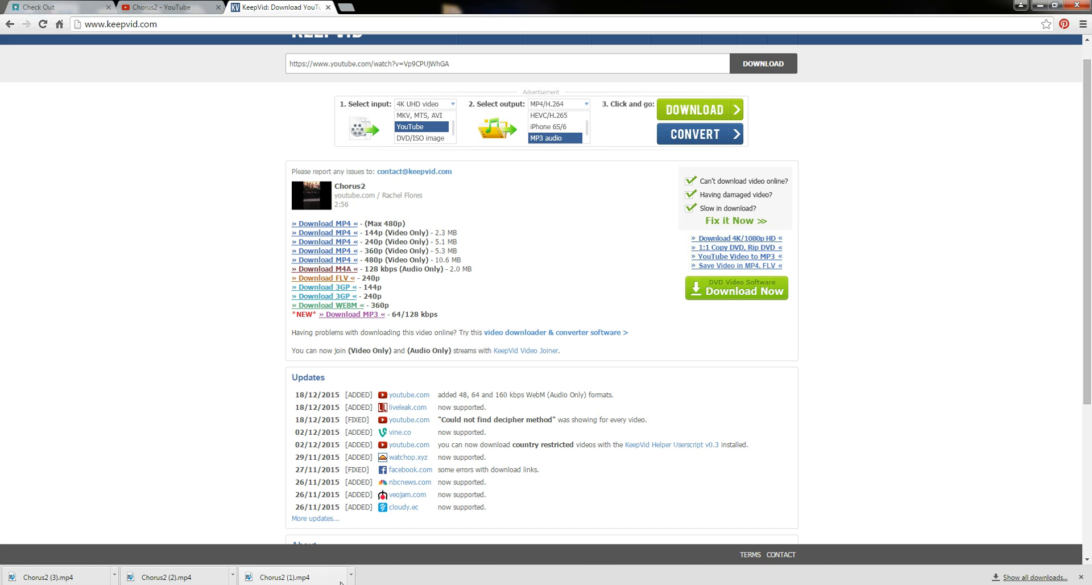
{"action": "left_click", "coordinate": [350, 576]}
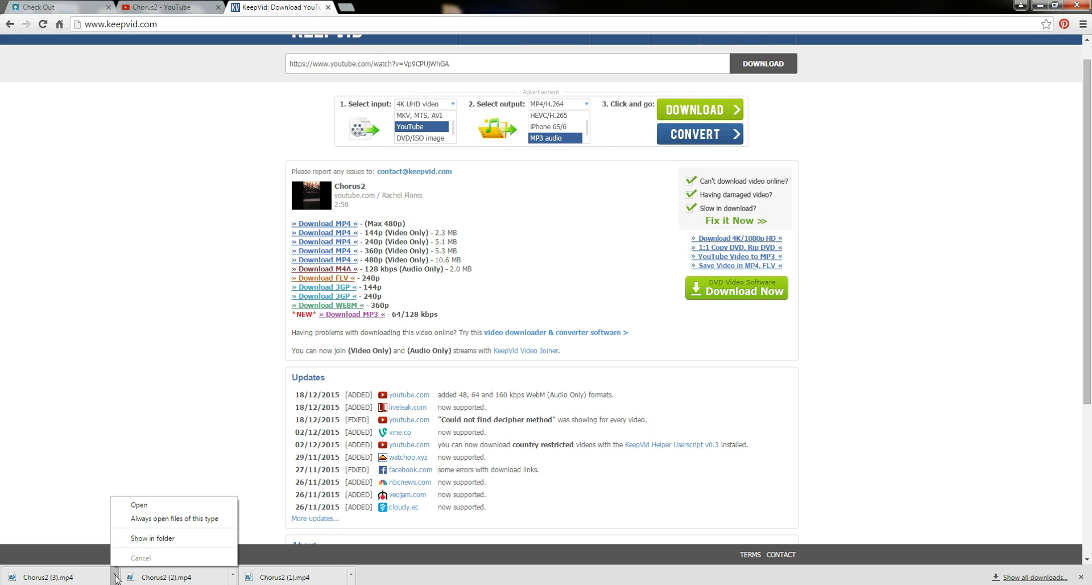
{"action": "left_click", "coordinate": [139, 505]}
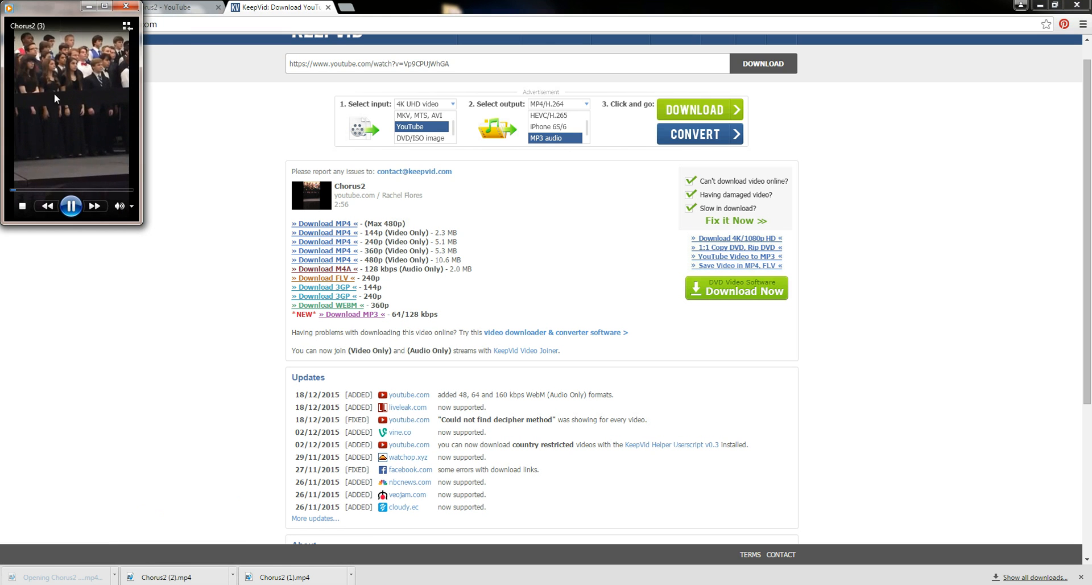
{"action": "left_click", "coordinate": [70, 205]}
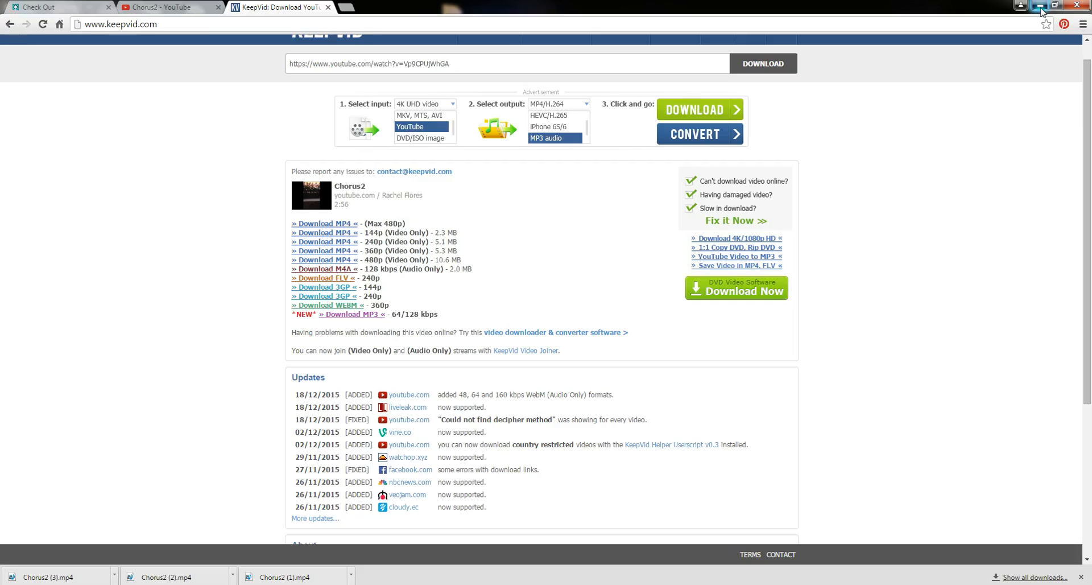
- Move Chorus2 (2).mp4 from Downloads to the desktop in Windows Explorer
{"action": "left_click", "coordinate": [1028, 6]}
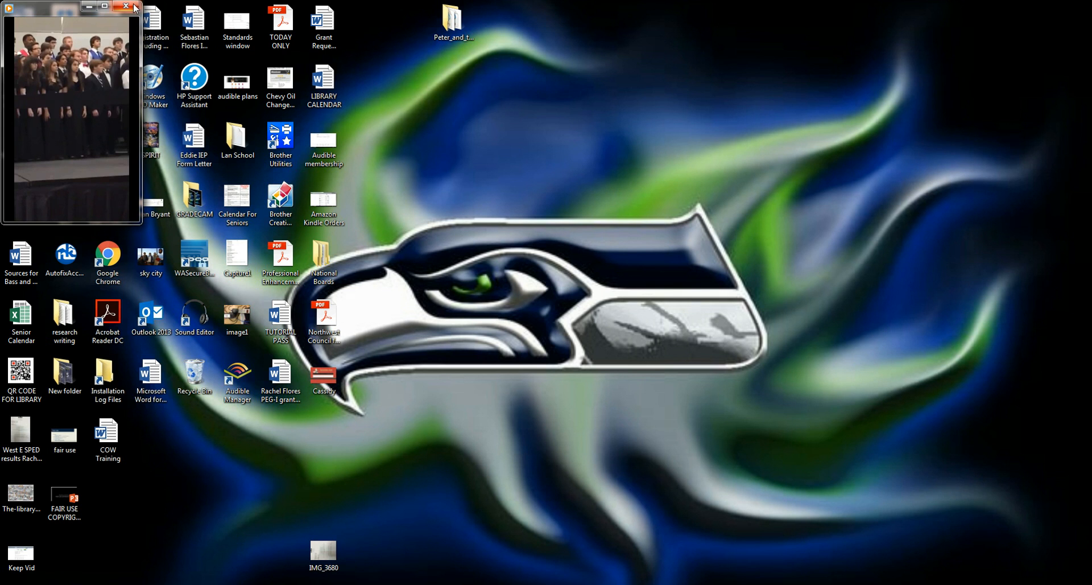
{"action": "left_click", "coordinate": [125, 7]}
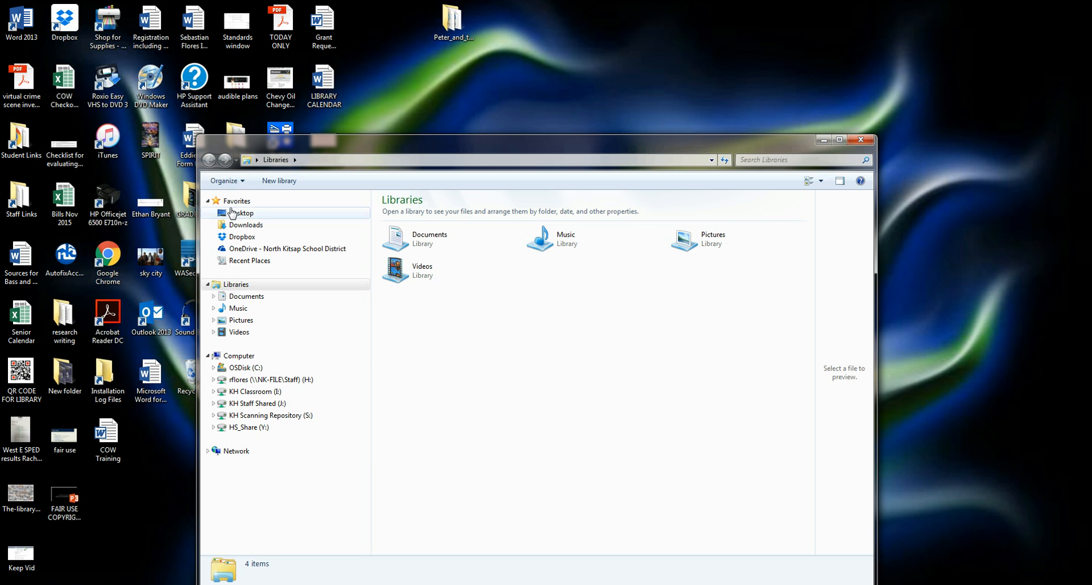
{"action": "left_click", "coordinate": [246, 225]}
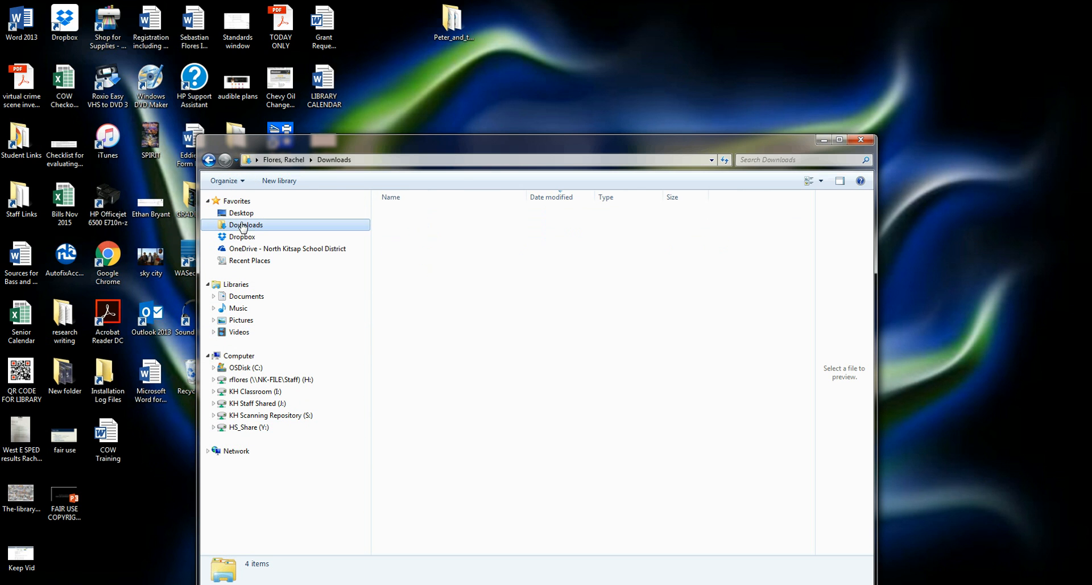
{"action": "left_click", "coordinate": [245, 225]}
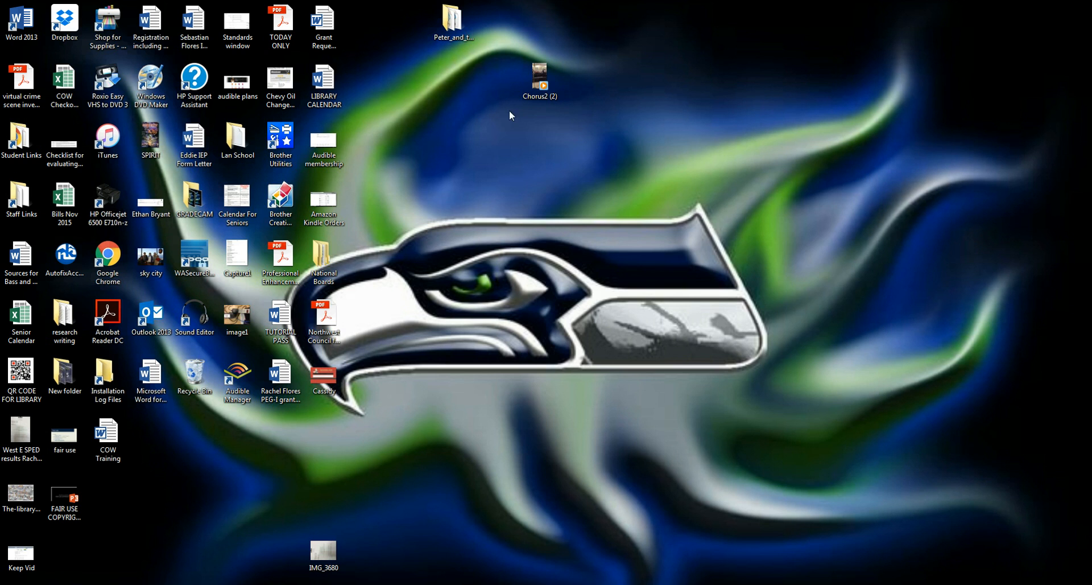
- Play the desktop Chorus2 (2) file in Windows Media Player, then pause it
{"action": "right_click", "coordinate": [539, 77]}
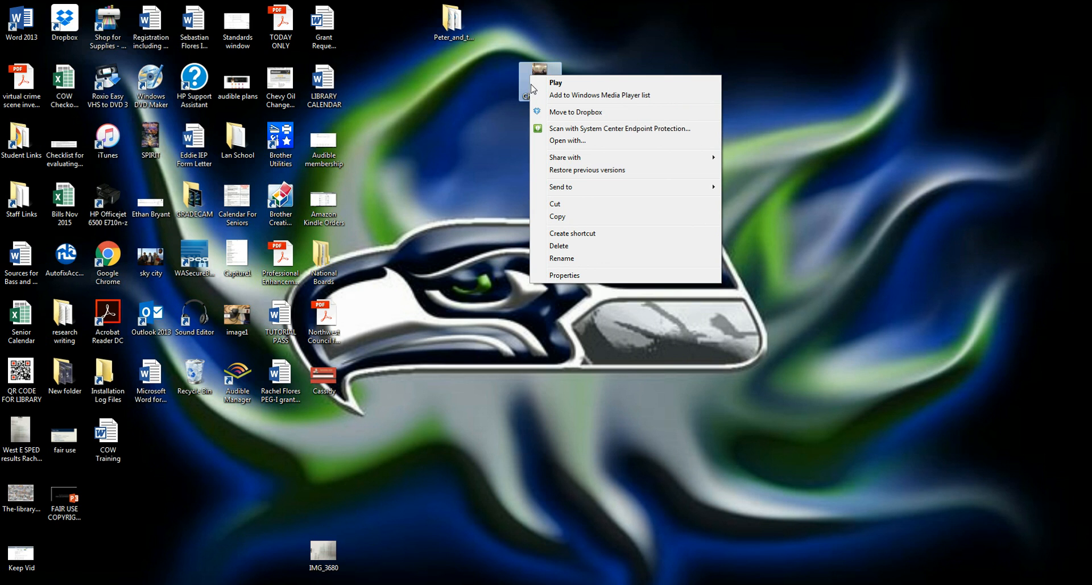
{"action": "left_click", "coordinate": [508, 162]}
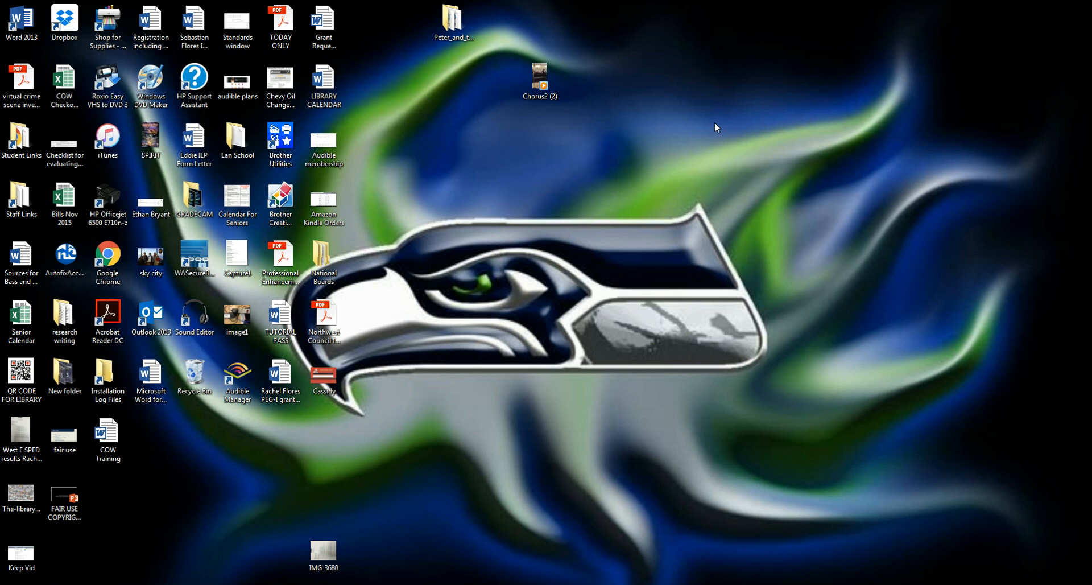
{"action": "left_click", "coordinate": [540, 77]}
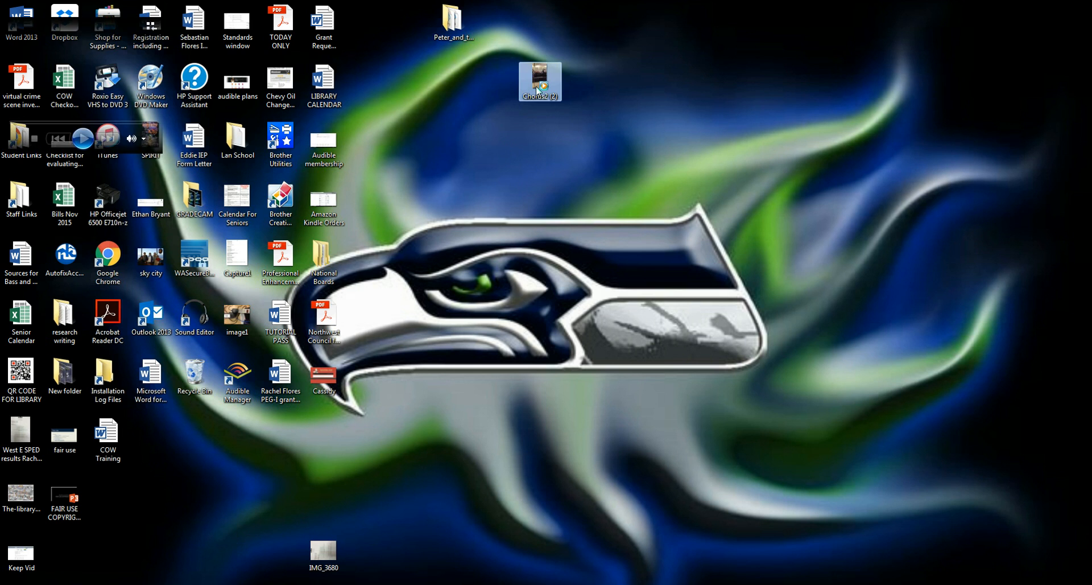
{"action": "double_click", "coordinate": [540, 80]}
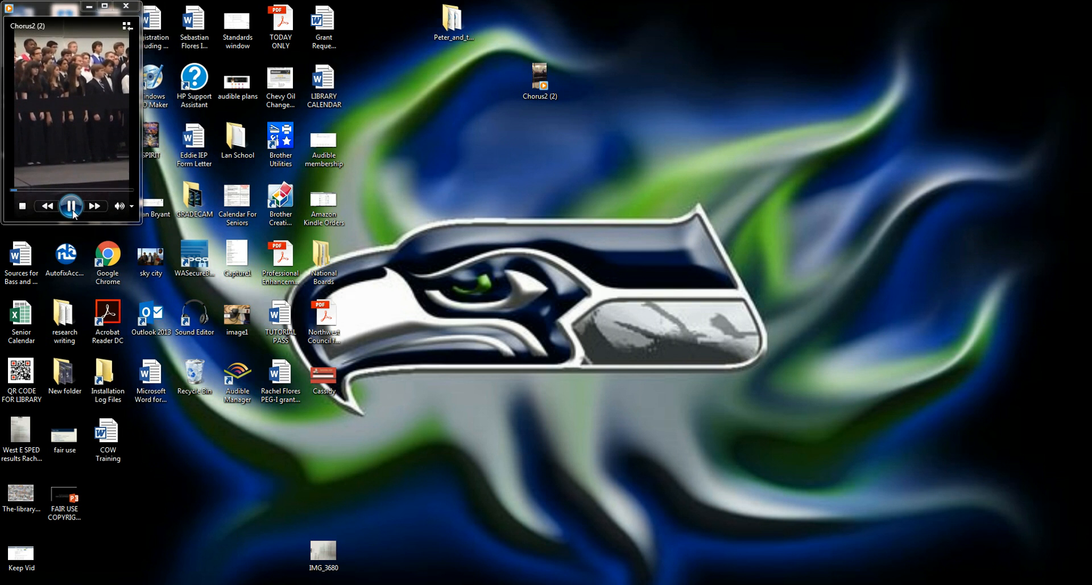
{"action": "left_click", "coordinate": [70, 205]}
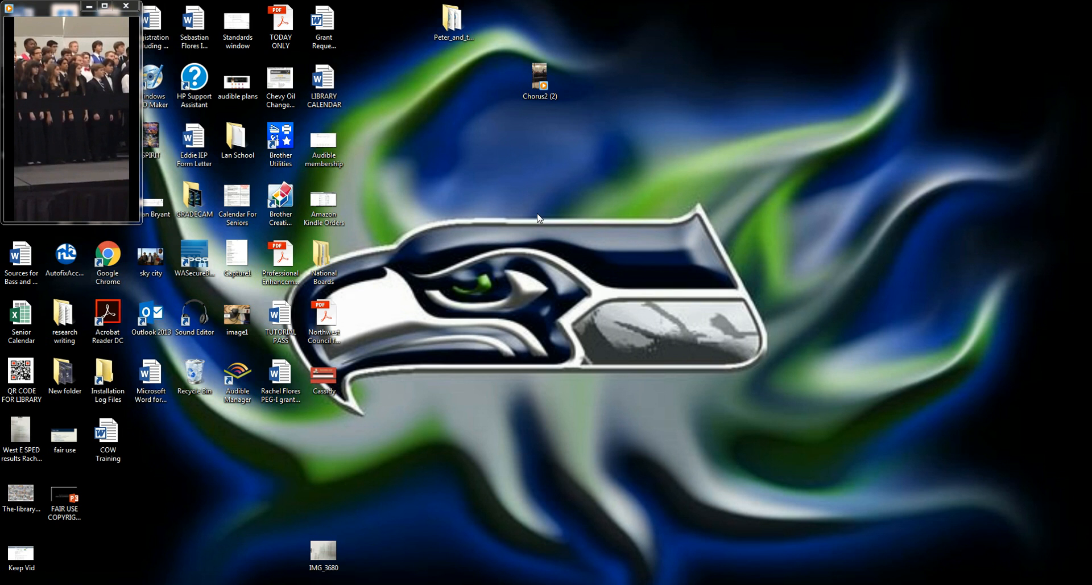
{"action": "mouse_move", "coordinate": [543, 318]}
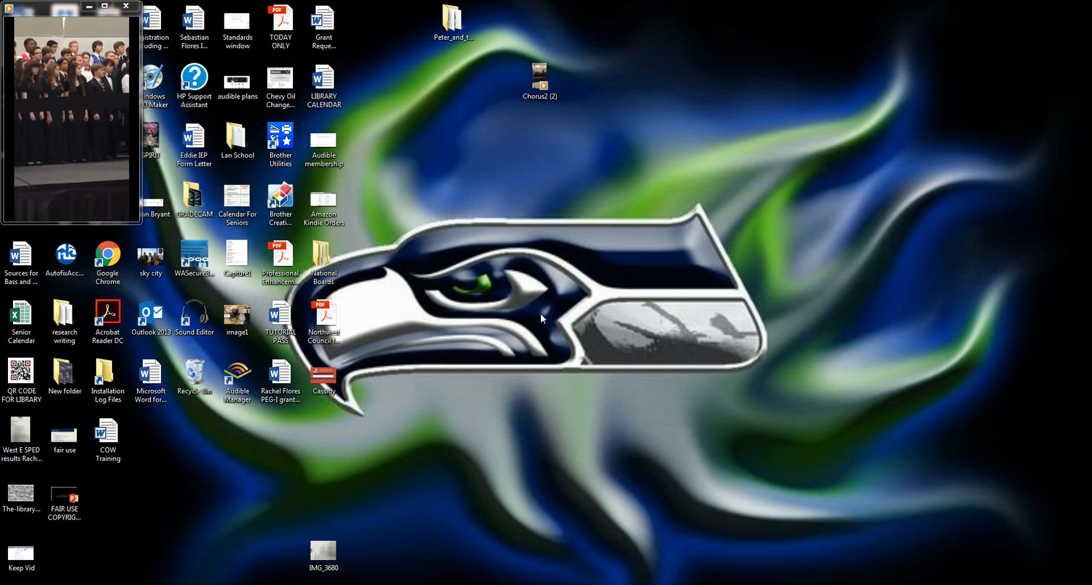
{"action": "mouse_move", "coordinate": [574, 443]}
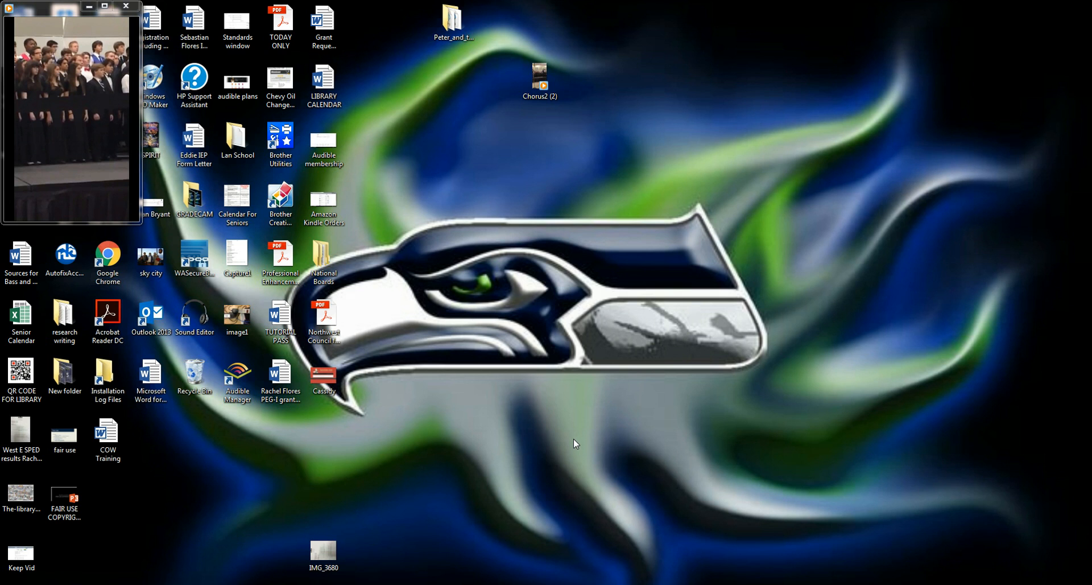
{"action": "mouse_move", "coordinate": [580, 447]}
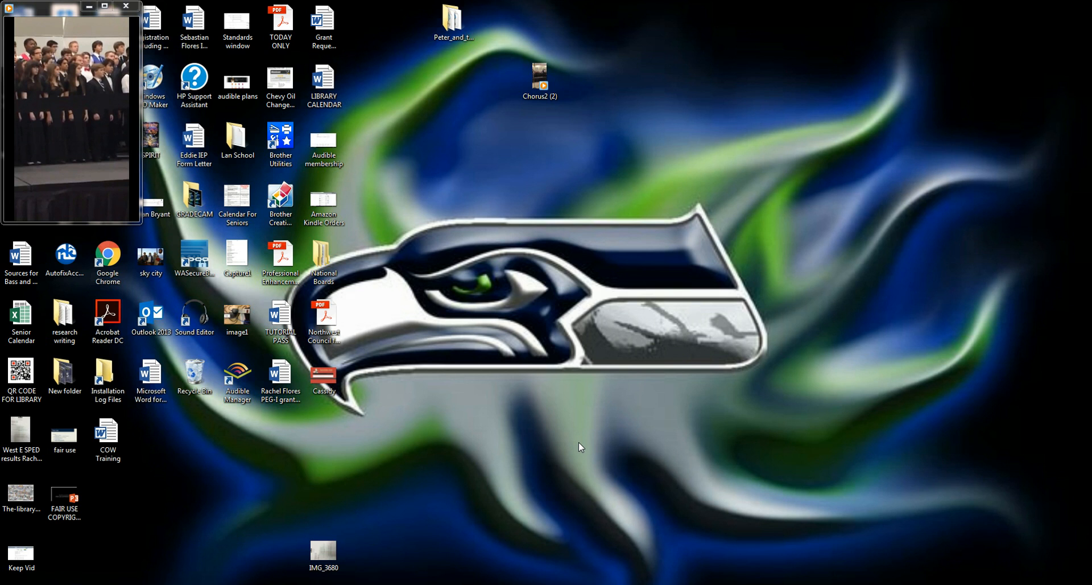